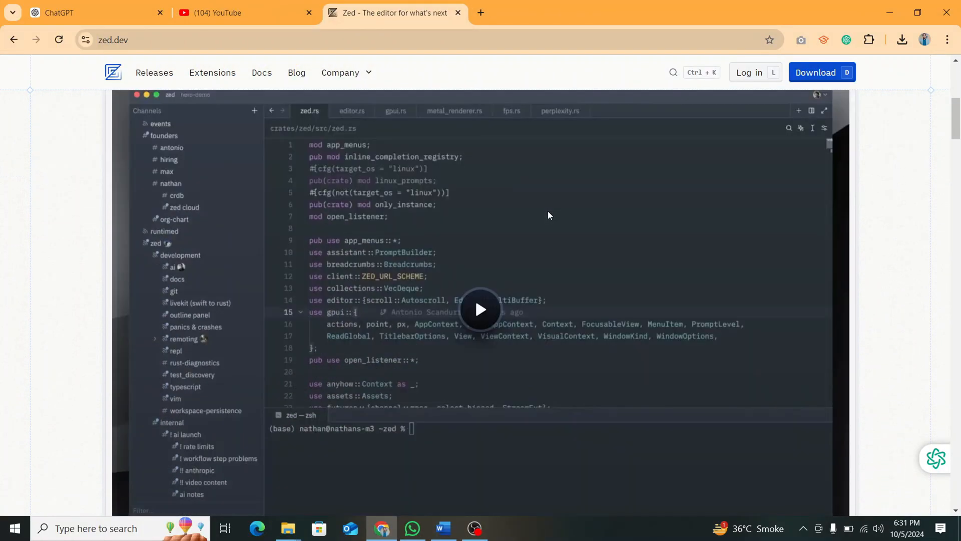
Scroll the zed.dev homepage past the testimonials to the multibuffers demo video
scroll(down, 3)
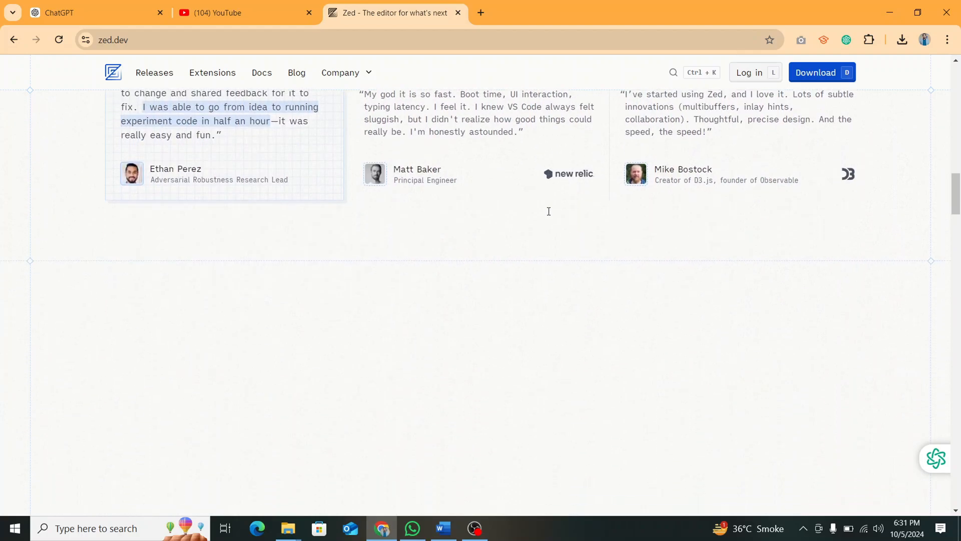
scroll(down, 3)
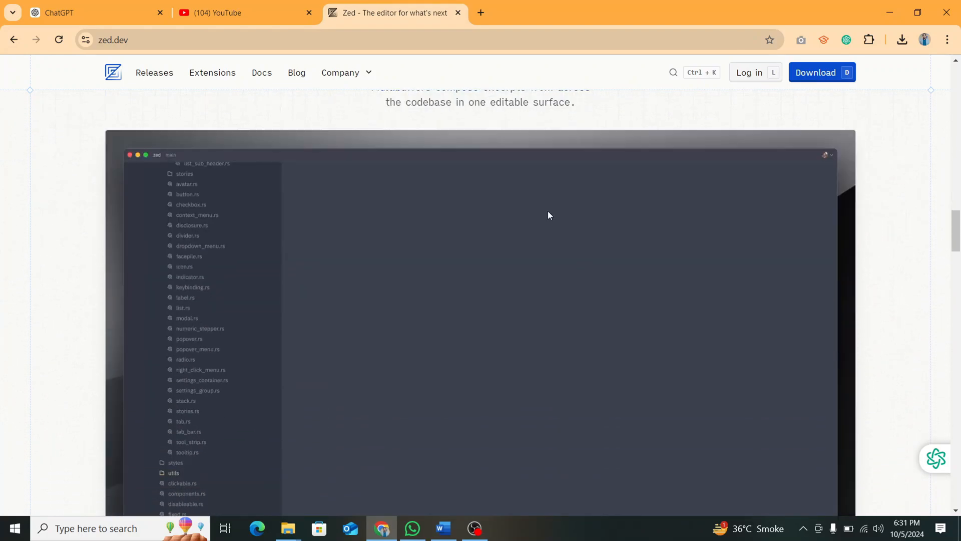
scroll(down, 3)
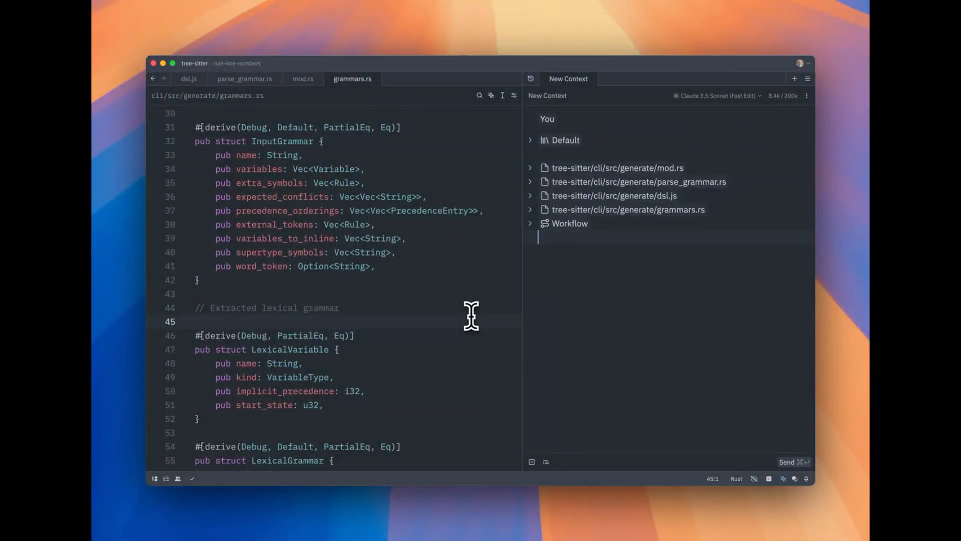
Ask the assistant to store each rule's line number, then apply both workflow steps to dsl.js
text(capture the line number where each rule is created in the JS grammar, and store it)
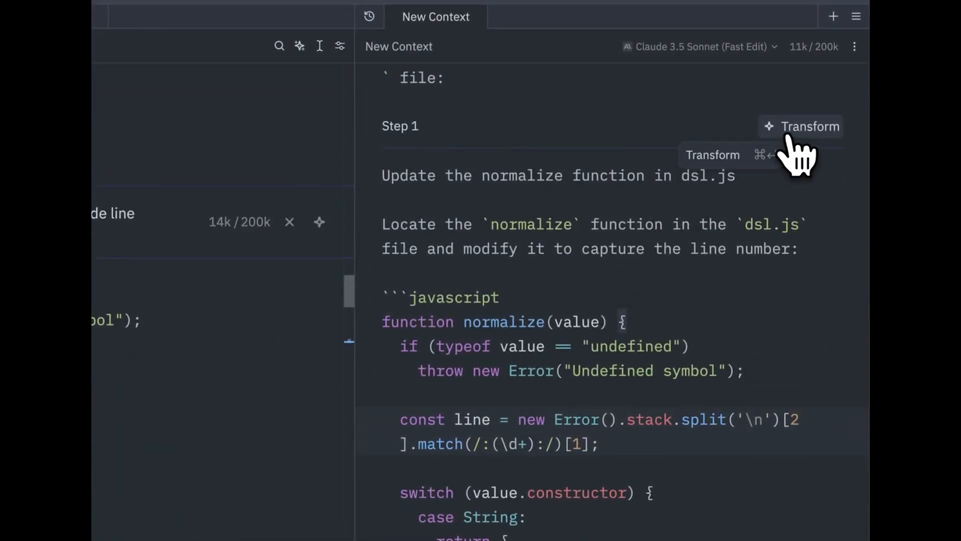
click(801, 127)
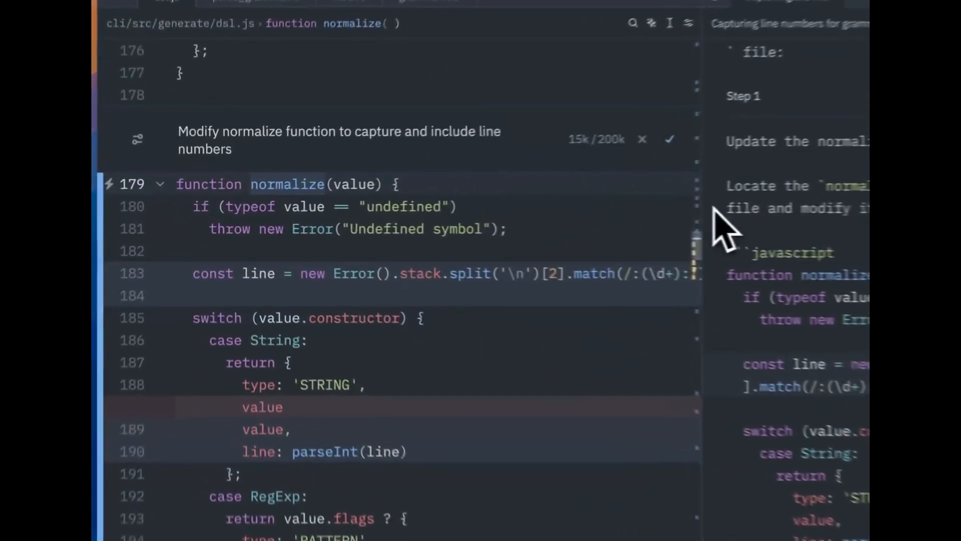
scroll(down, 3)
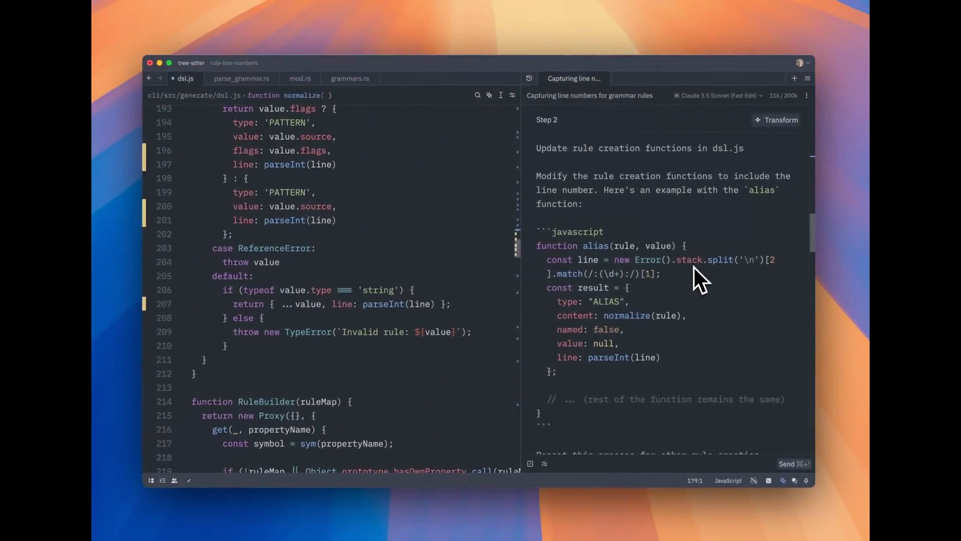
mouse_move(746, 153)
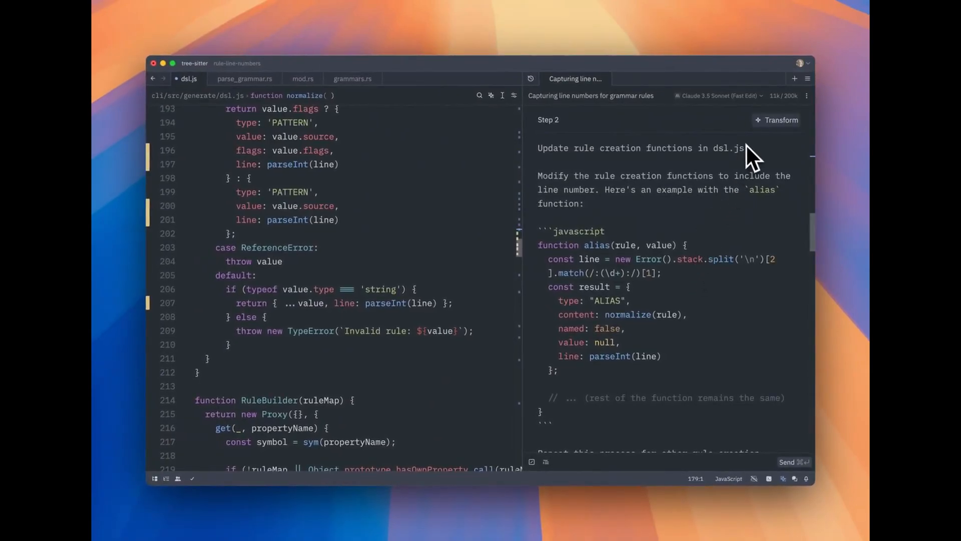
click(776, 120)
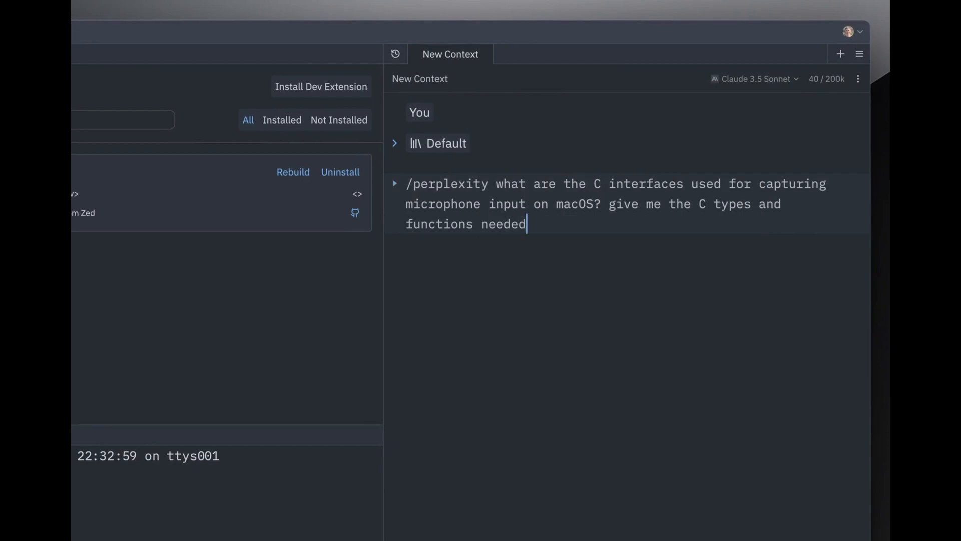
Send the macOS microphone /perplexity query, then request a Rust library wrapping those C APIs
key(Enter)
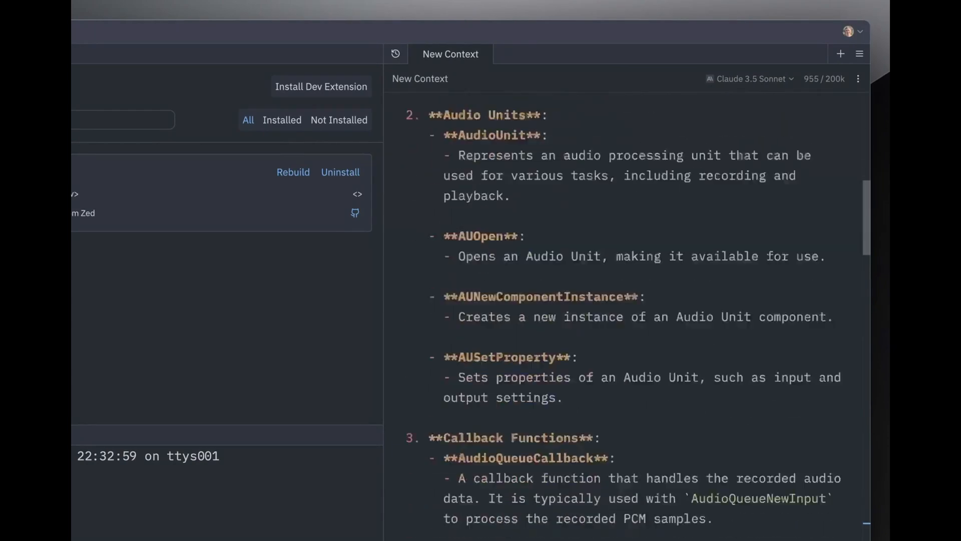
scroll(down, 3)
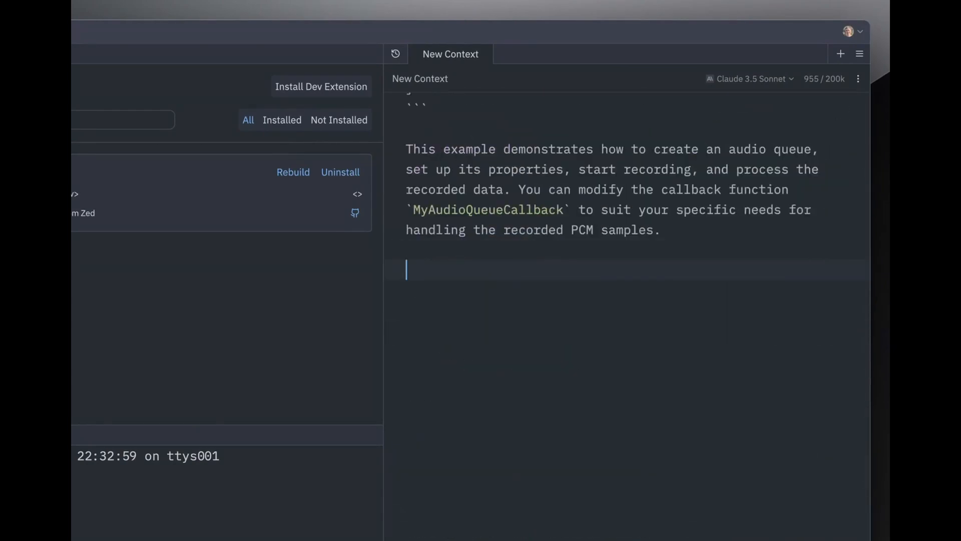
text(create a rust library that wraps these C)
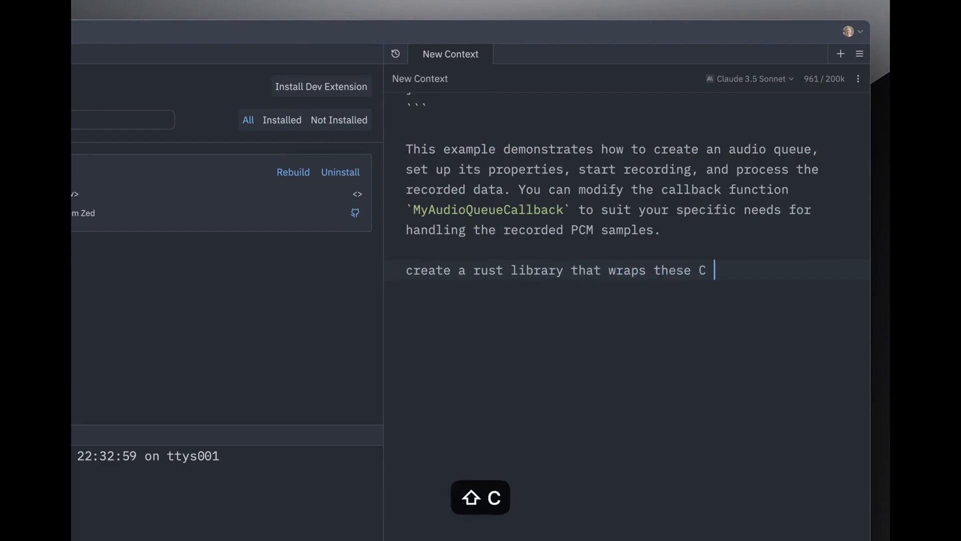
text(apis)
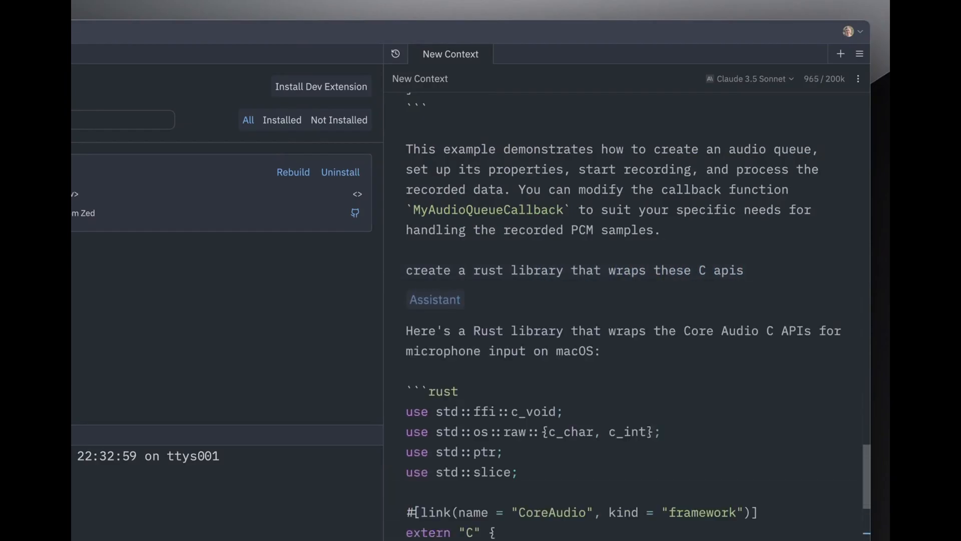
scroll(down, 3)
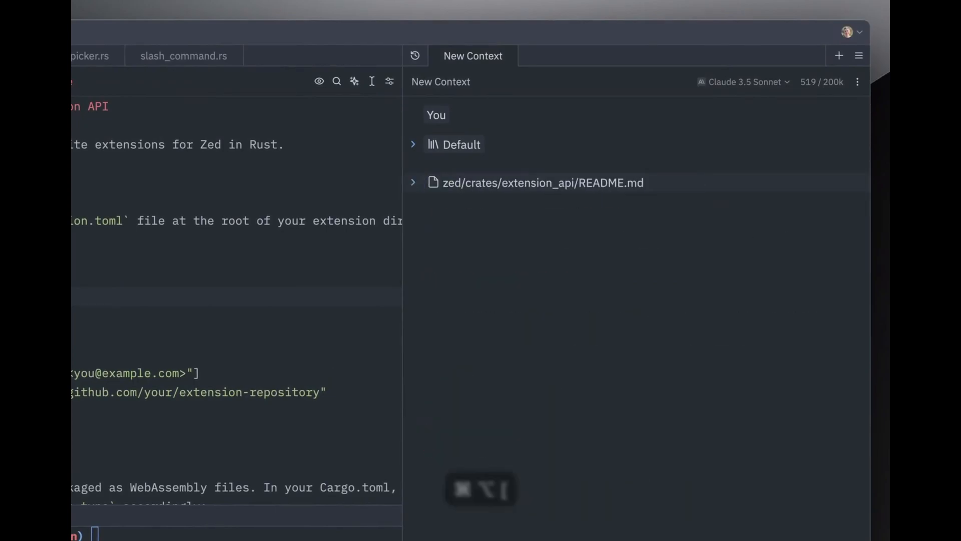
Add extension_api files via /file and ask how to make a /perplexity slash command extension
text(/file extension_api)
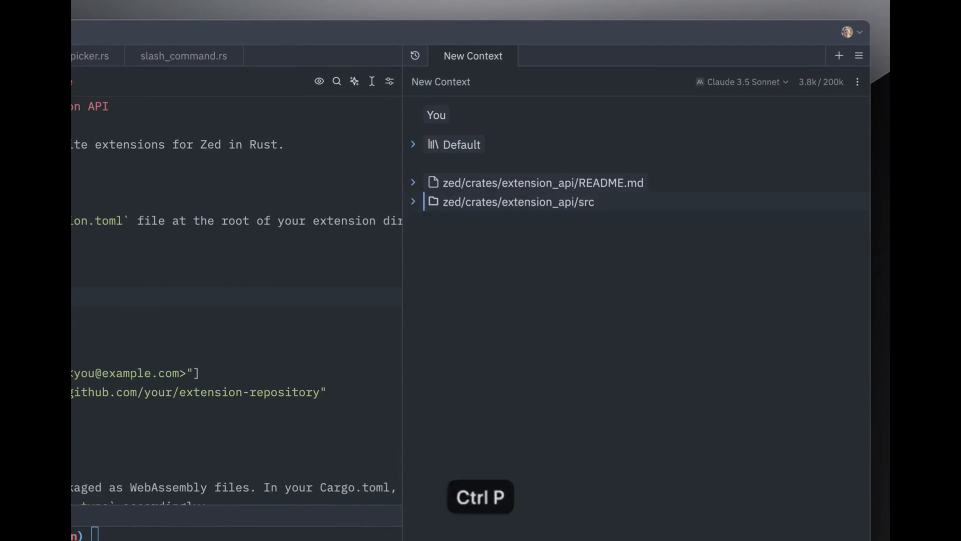
click(413, 202)
text(fetch https://zed.dev/docs/extensions/developing-extensions)
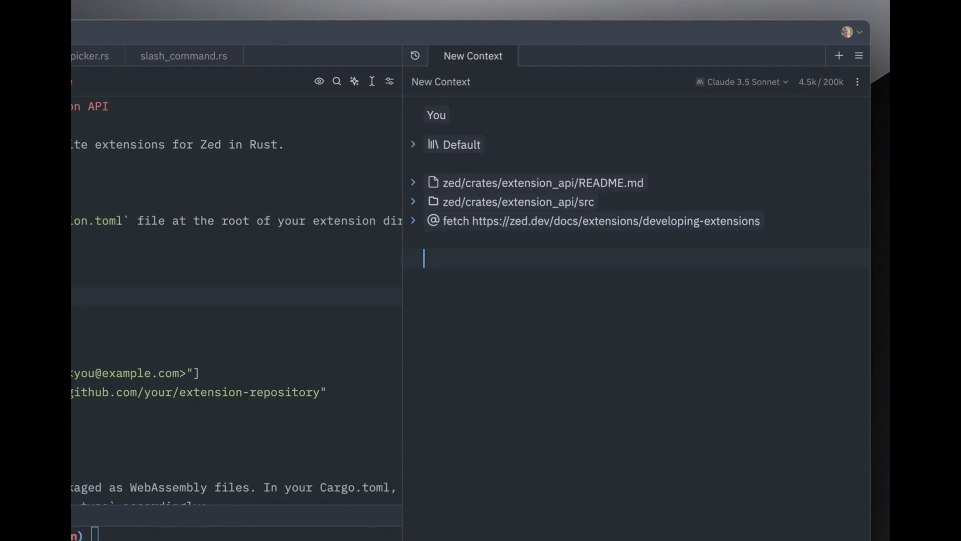
text(how do I make an extension)
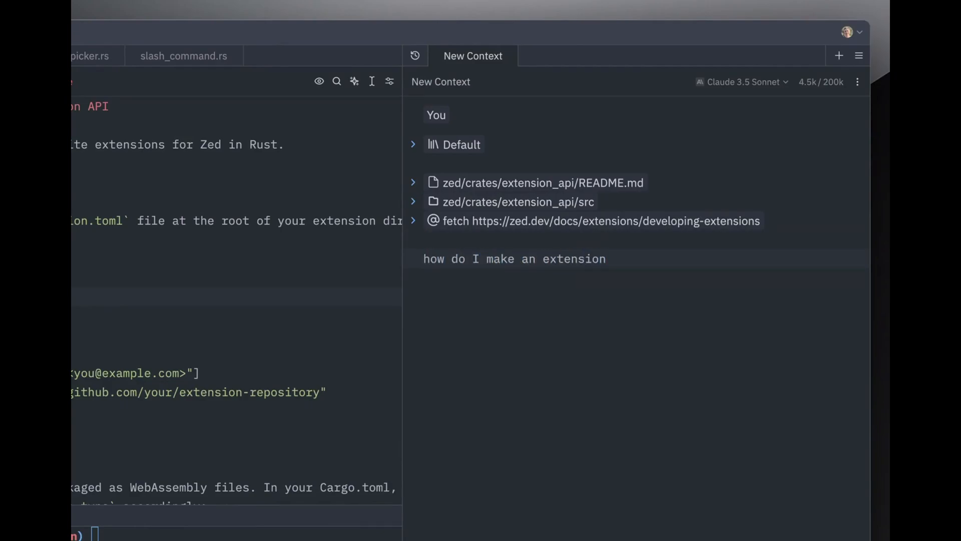
text(that adds a `/perplexity`)
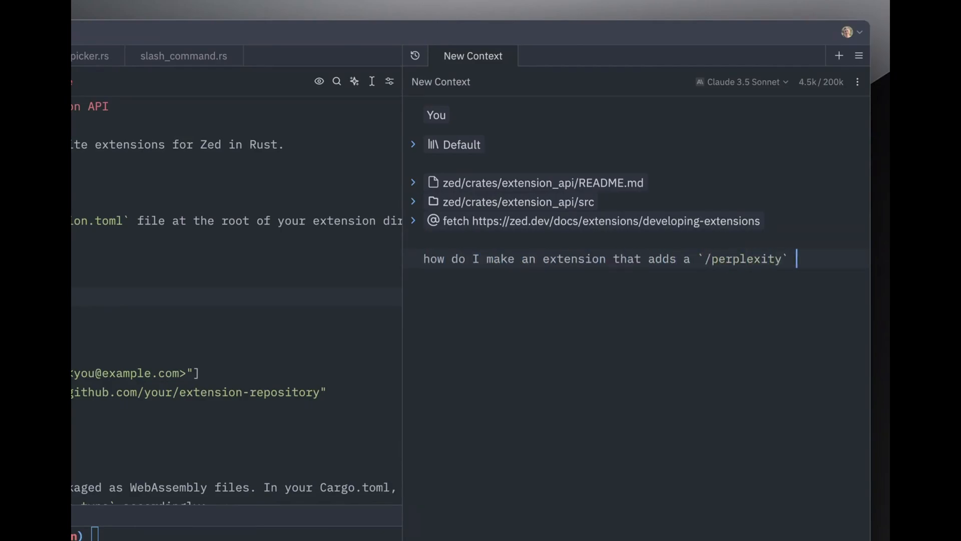
text(slash command, to query the perplexity API?)
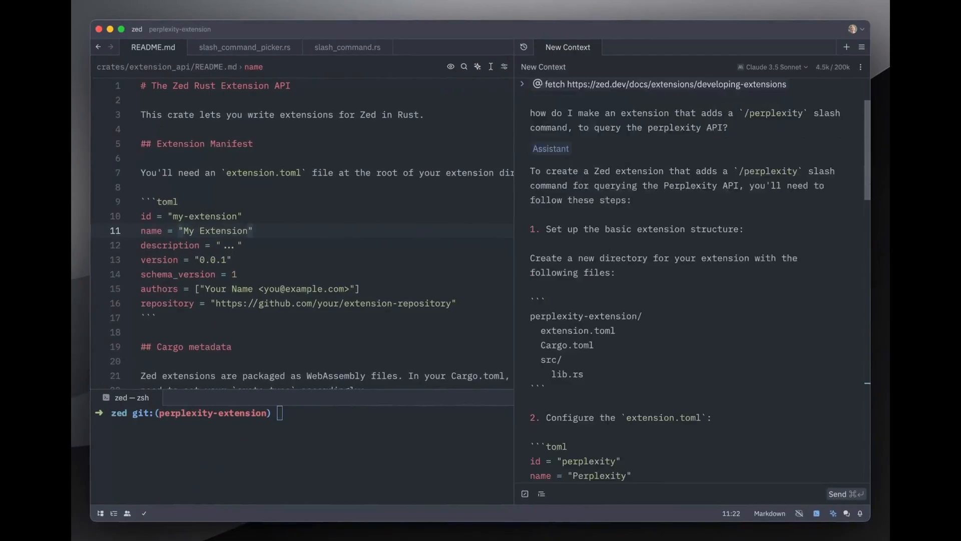
Ask the terminal assistant to create the extensions/perplexity directory structure
scroll(down, 3)
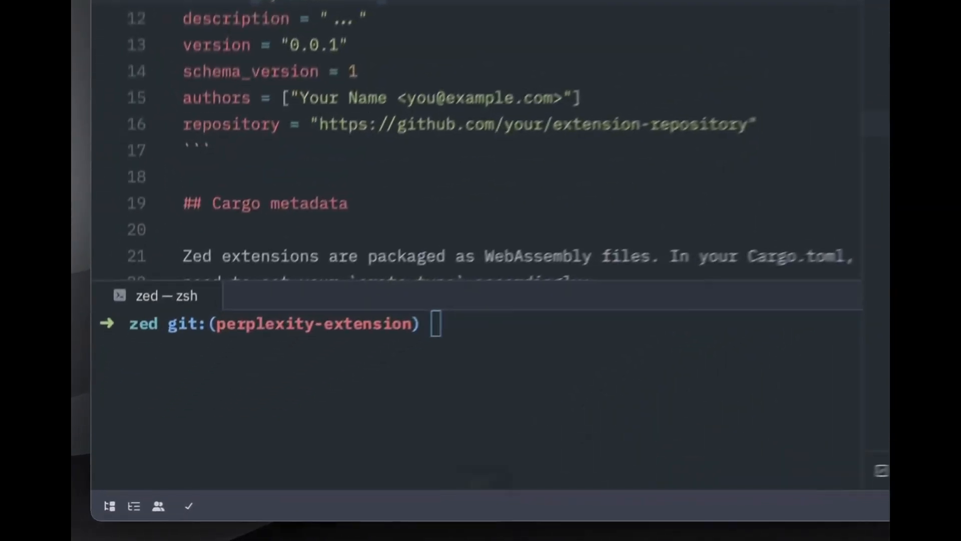
text(create the extension directory structure in exten)
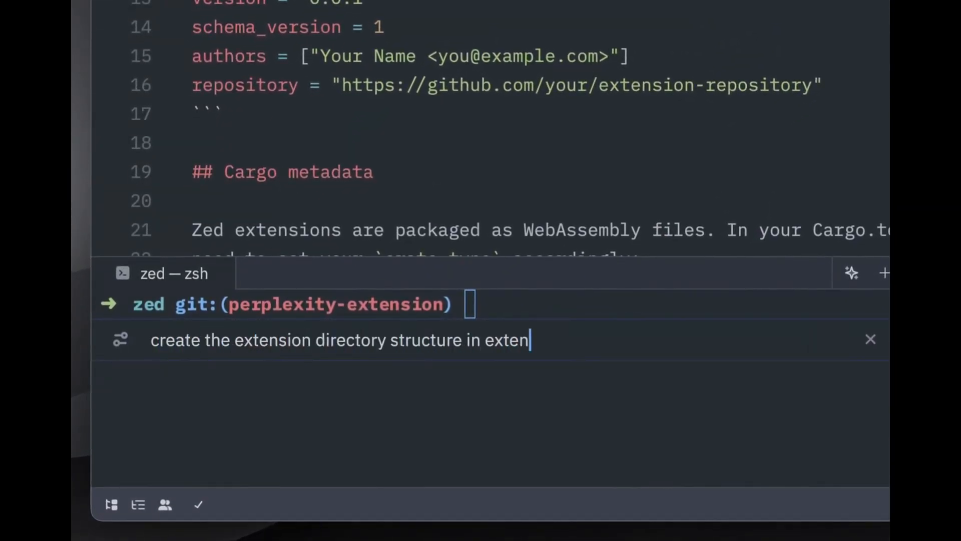
text(sions/perplexity)
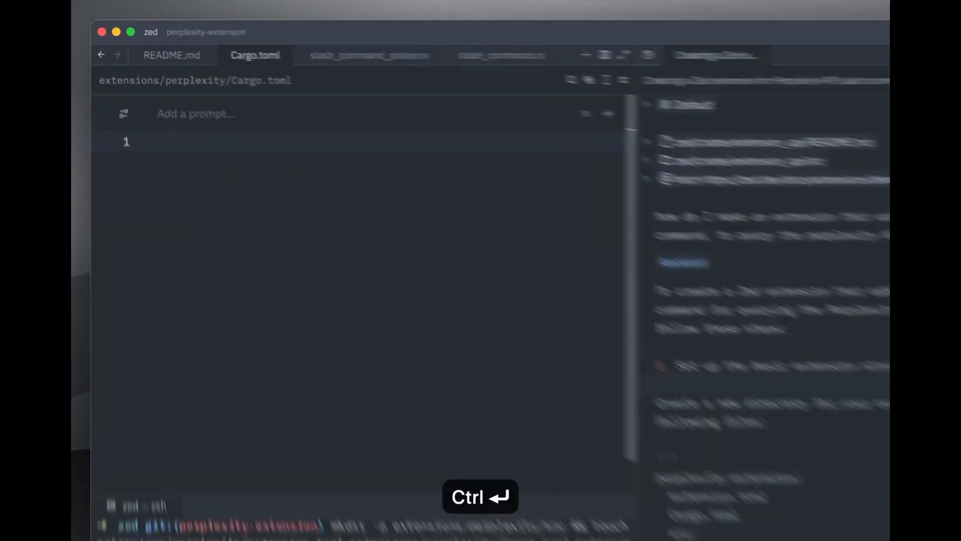
Have the inline assistant fill in Cargo.toml, then search project files for 'perplex'
text(fill in the cargo toml)
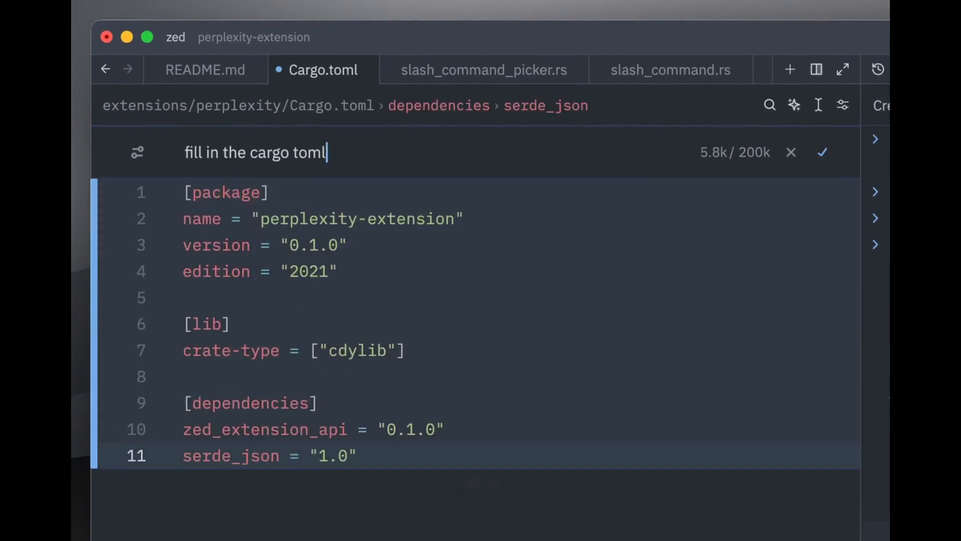
key(cmd+p)
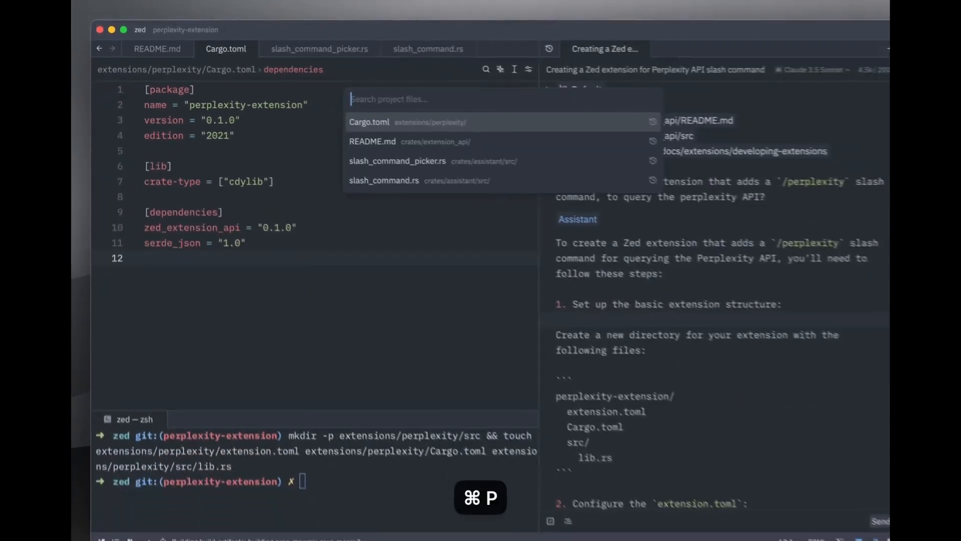
text(perplex)
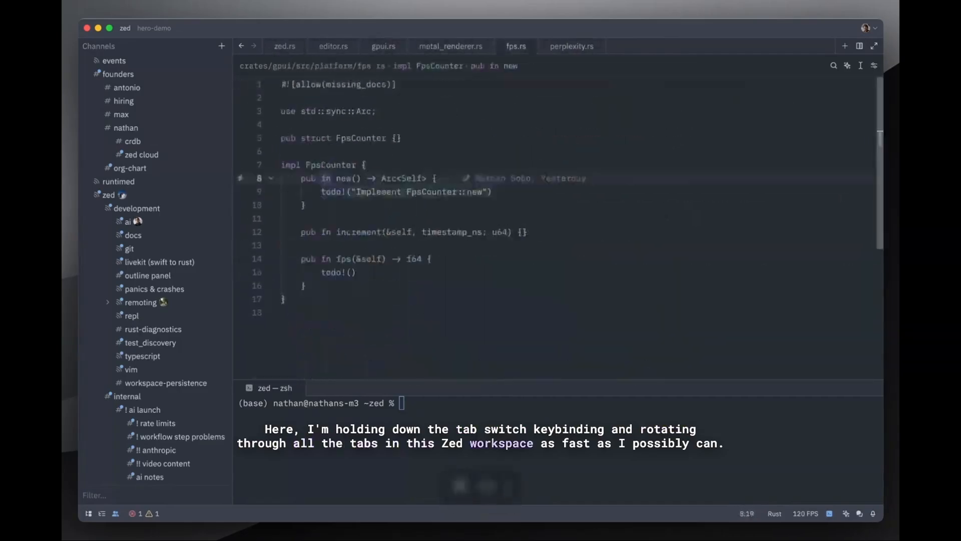
Rapidly cycle through all open editor tabs with Cmd+Shift+]
key(cmd+shift+})
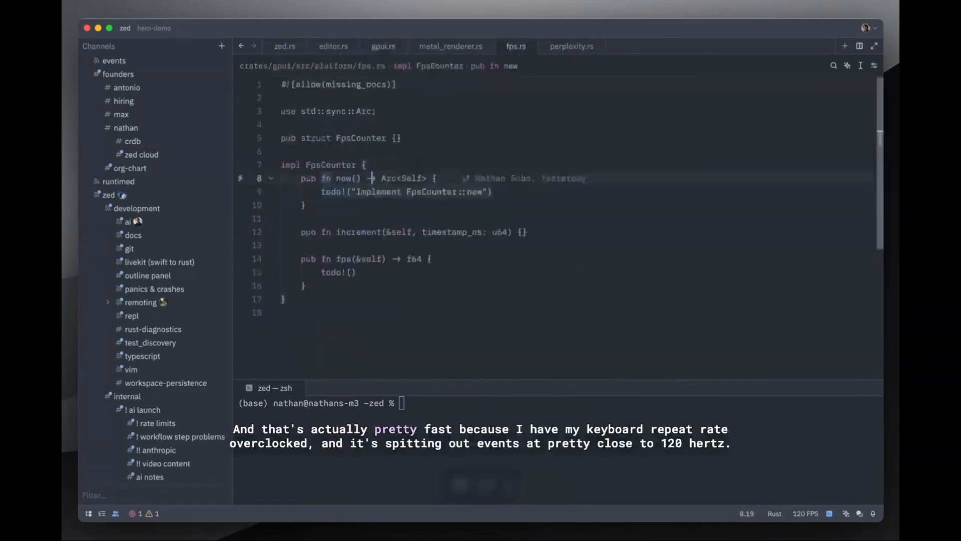
key(cmd+shift+})
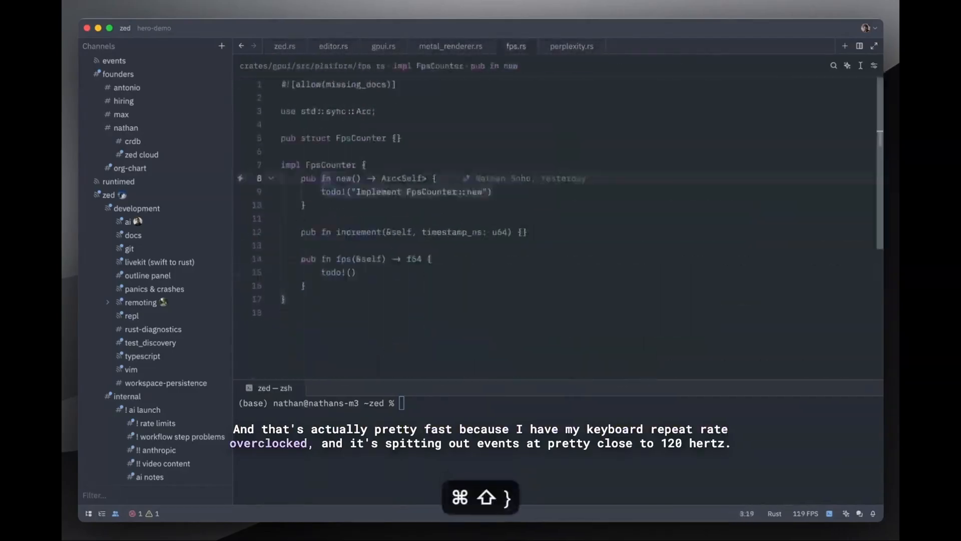